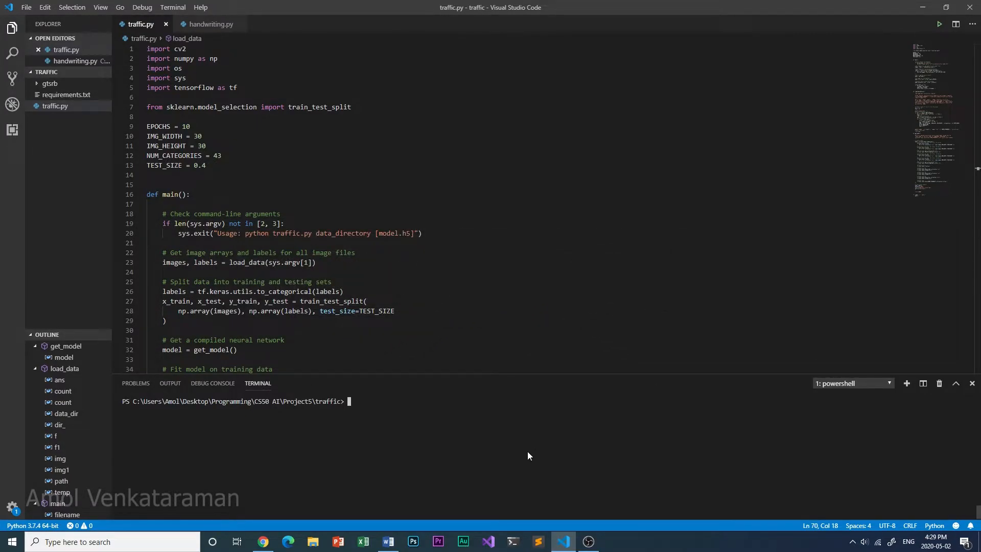
pyautogui.moveTo(489, 468)
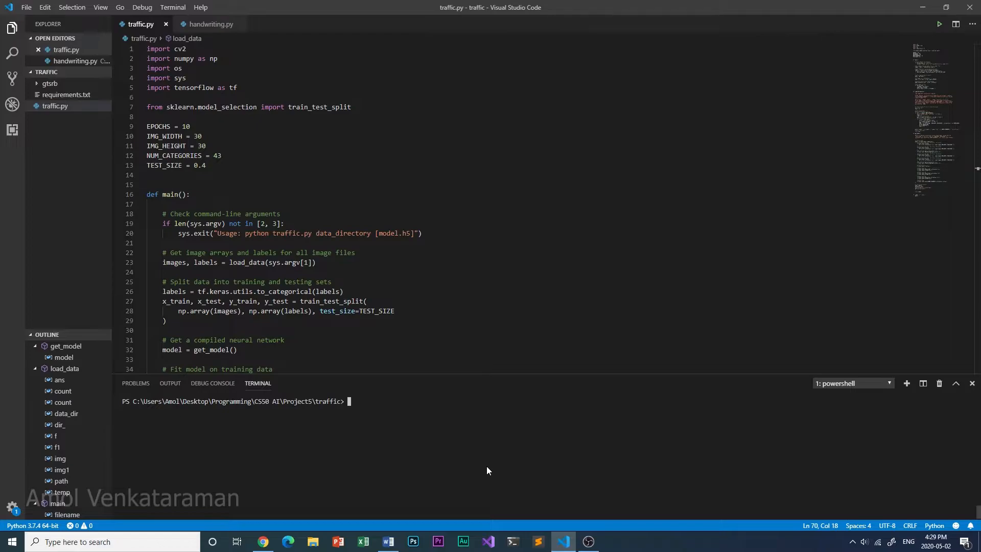
pyautogui.moveTo(496, 479)
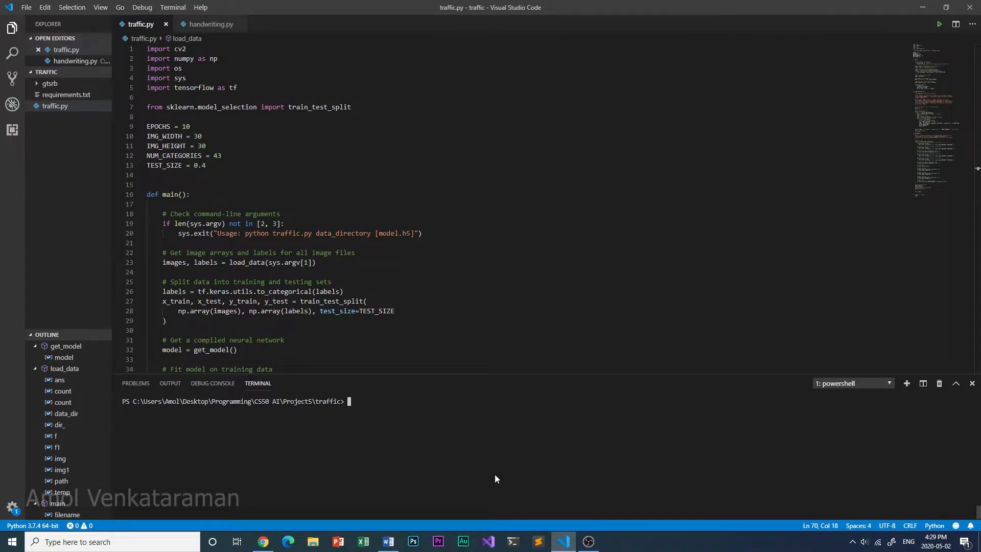
pyautogui.write('python traffic.py gtsrb')
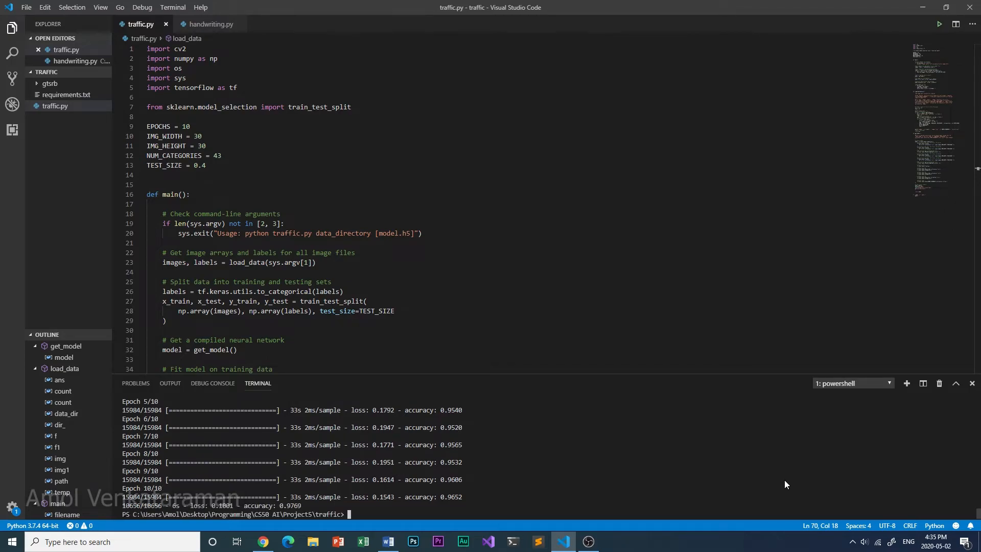
pyautogui.moveTo(421, 530)
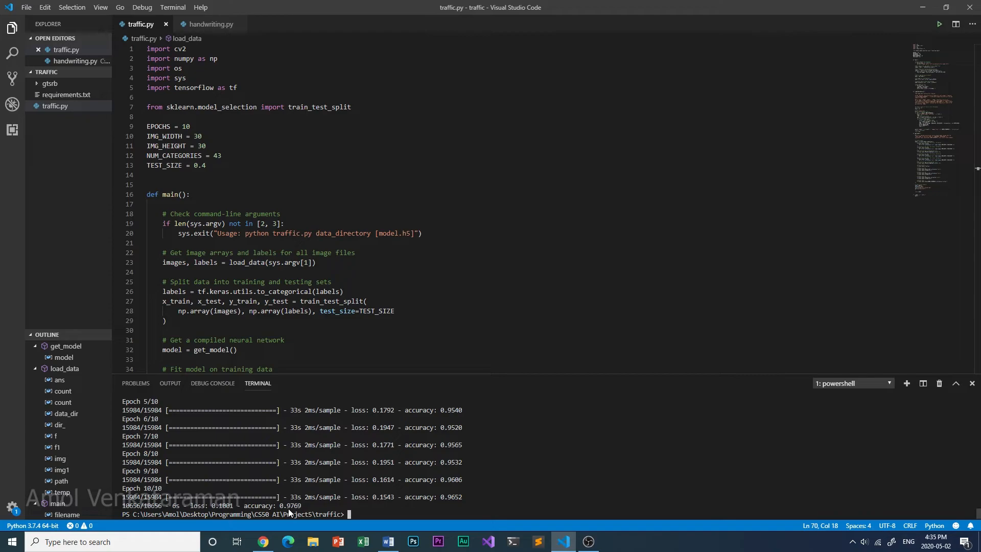
pyautogui.moveTo(328, 513)
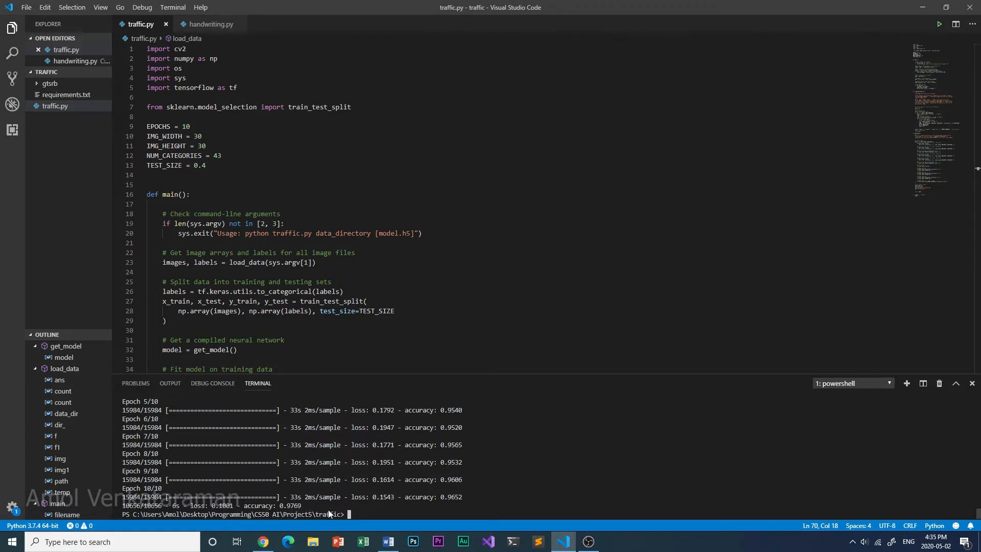